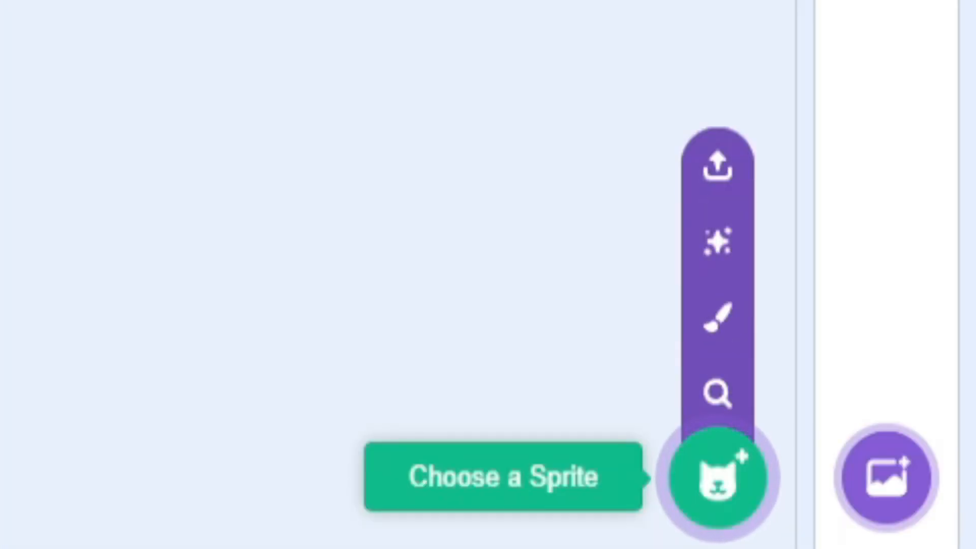
Make mouse-down set the rocket's Gravity to 7, then run the game so it falls.
click(715, 475)
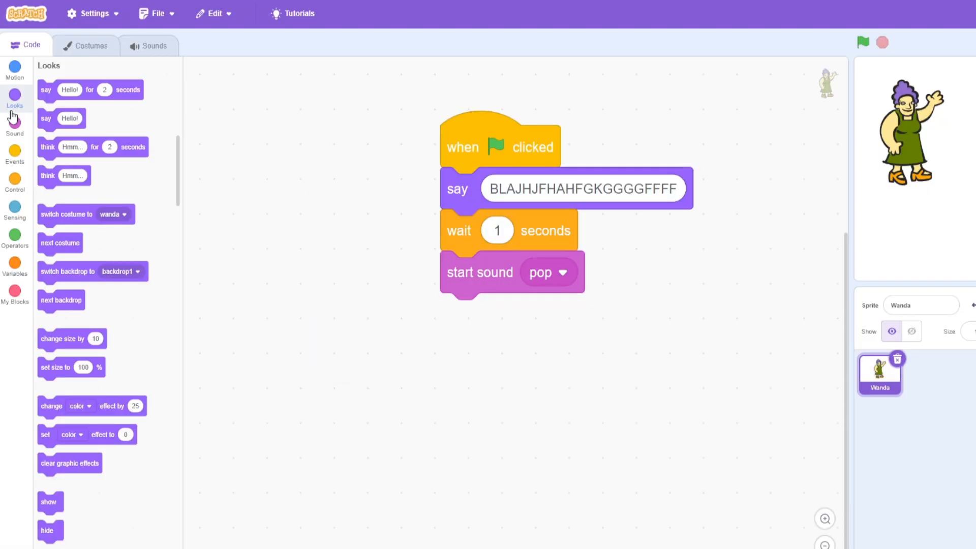
drag(46, 530, 295, 468)
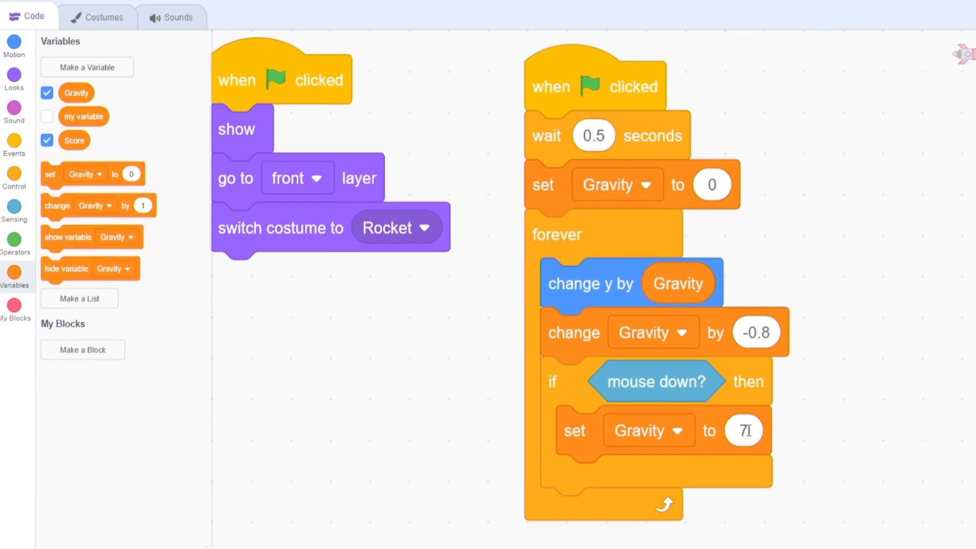
click(374, 27)
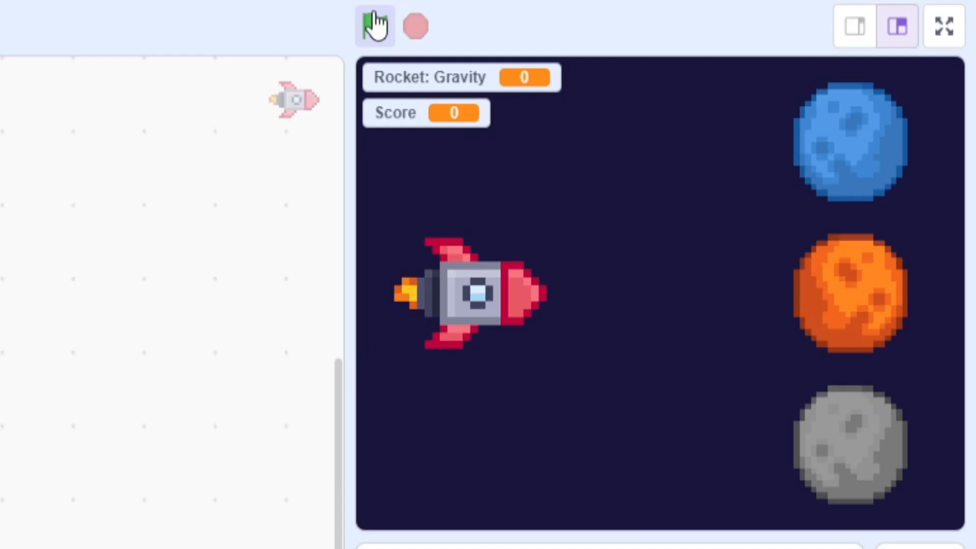
click(374, 27)
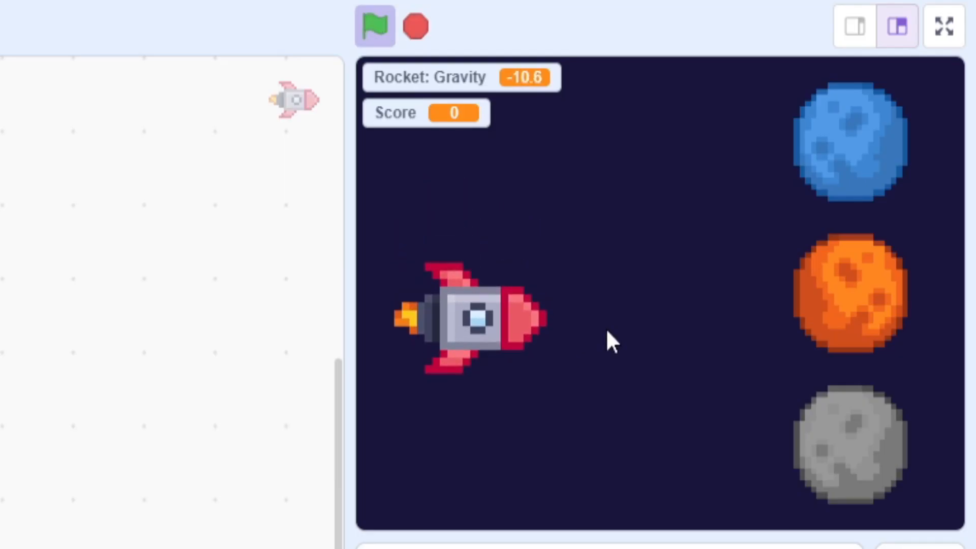